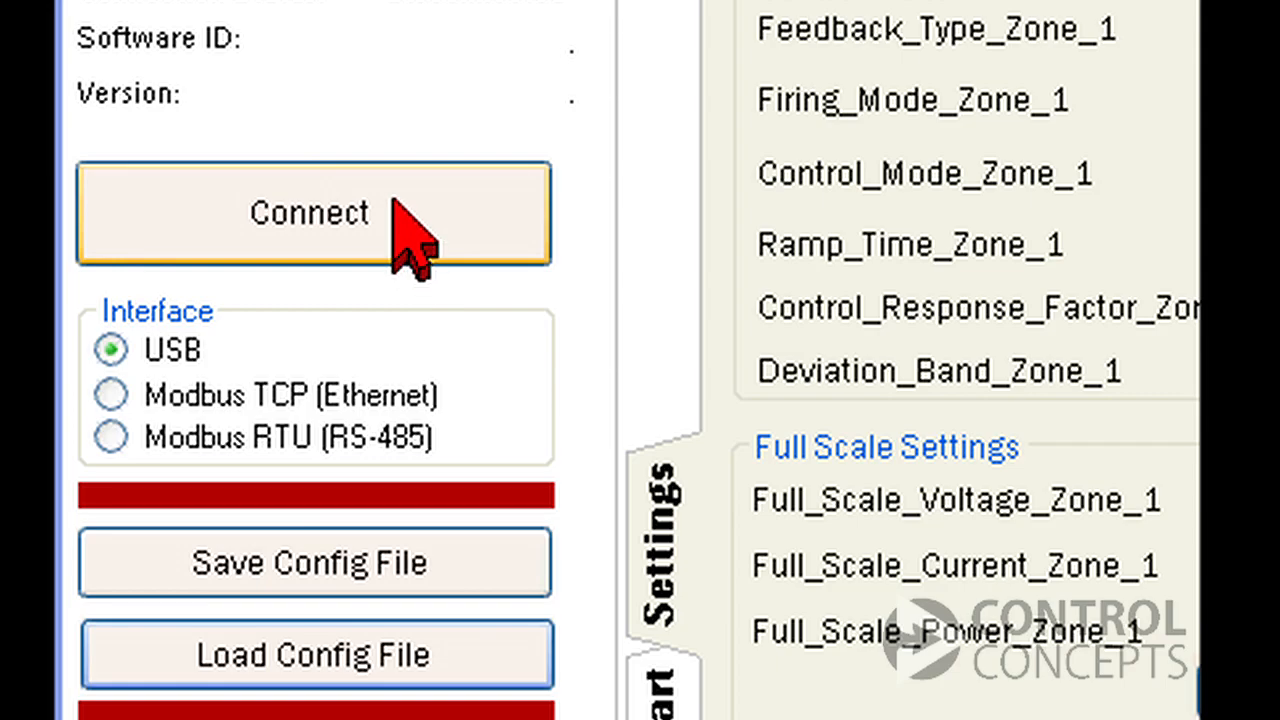
Connect to the Fusion controller over USB and load its software ID, version and zone settings
left_click(310, 212)
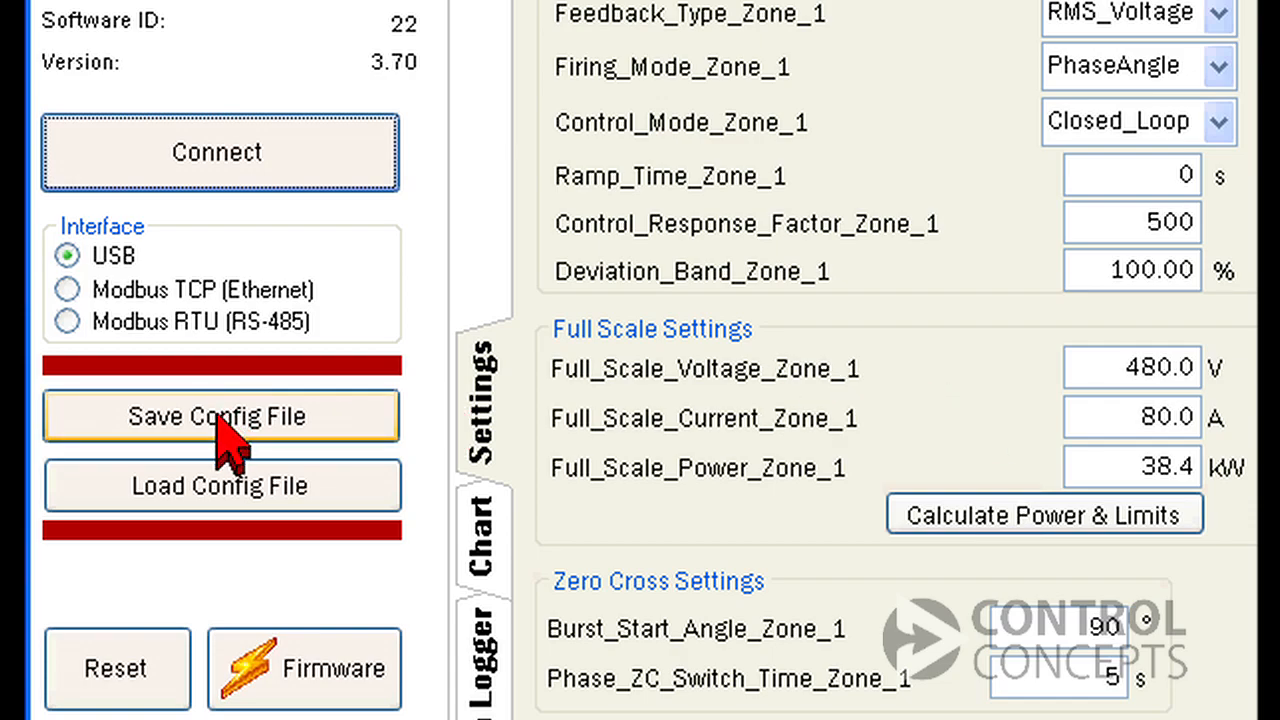
Start saving the current settings as XML config file FUSION_11050999
left_click(218, 416)
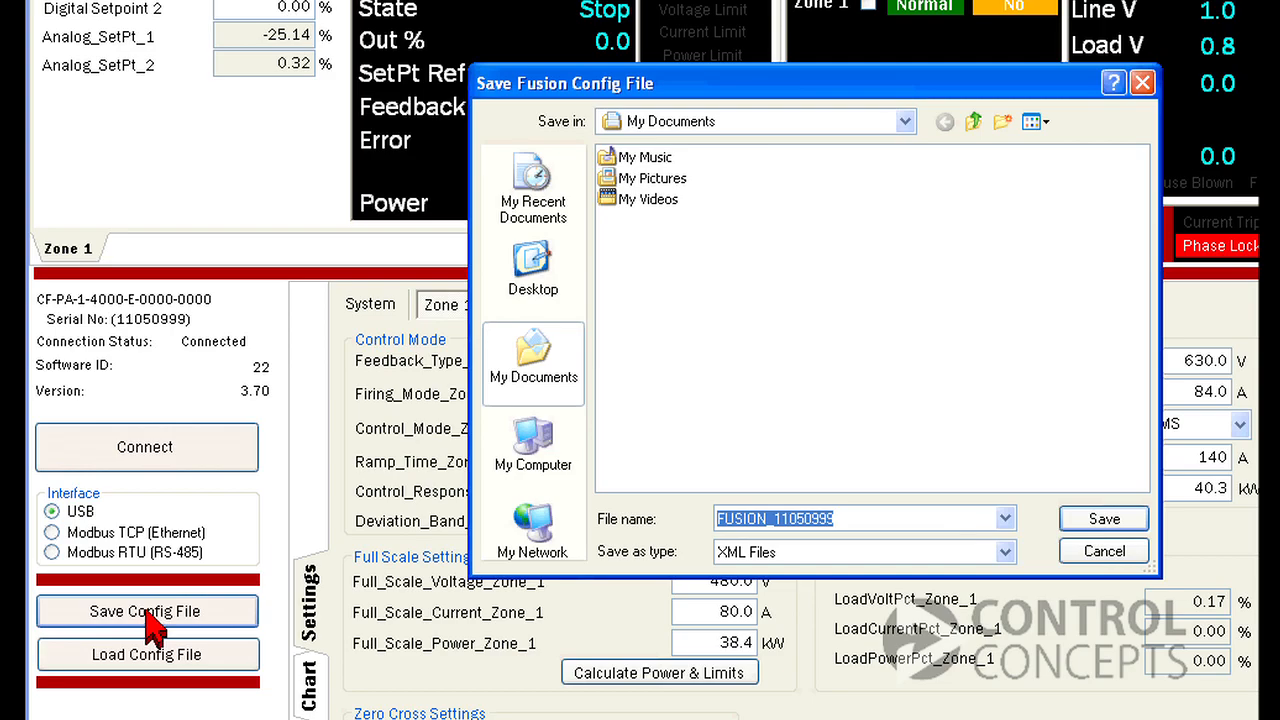
mouse_move(893, 498)
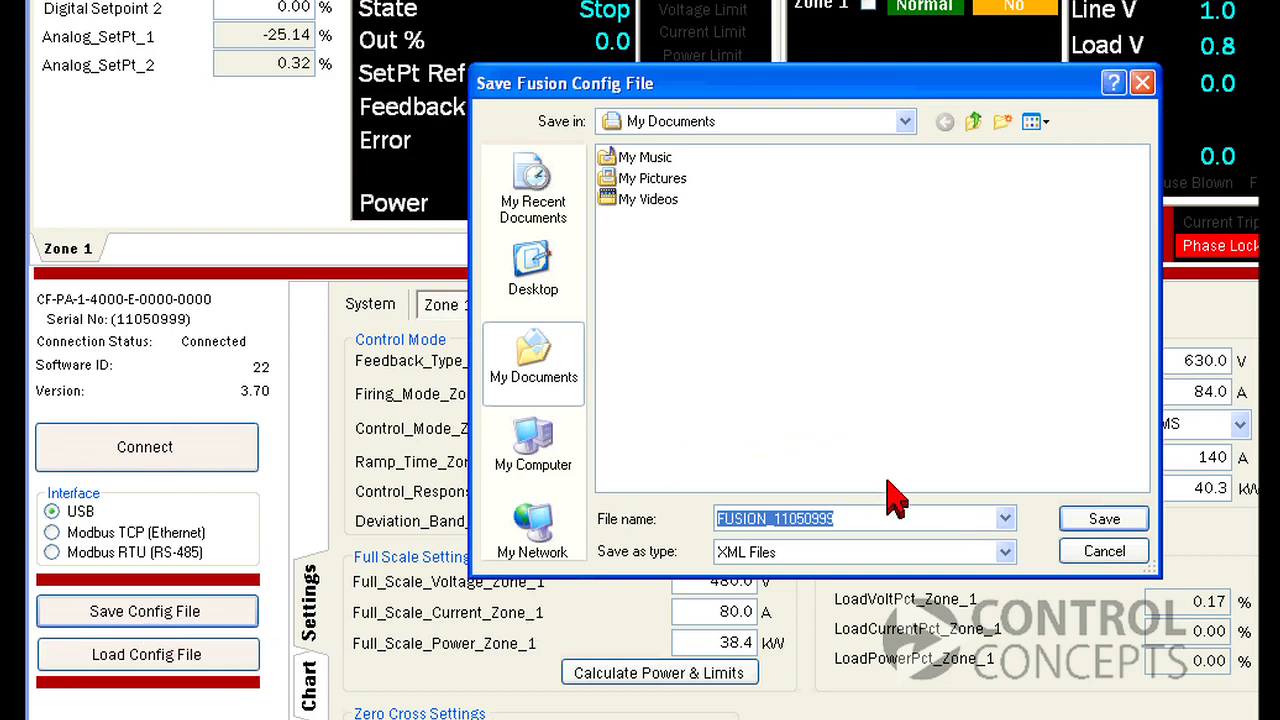
mouse_move(685, 535)
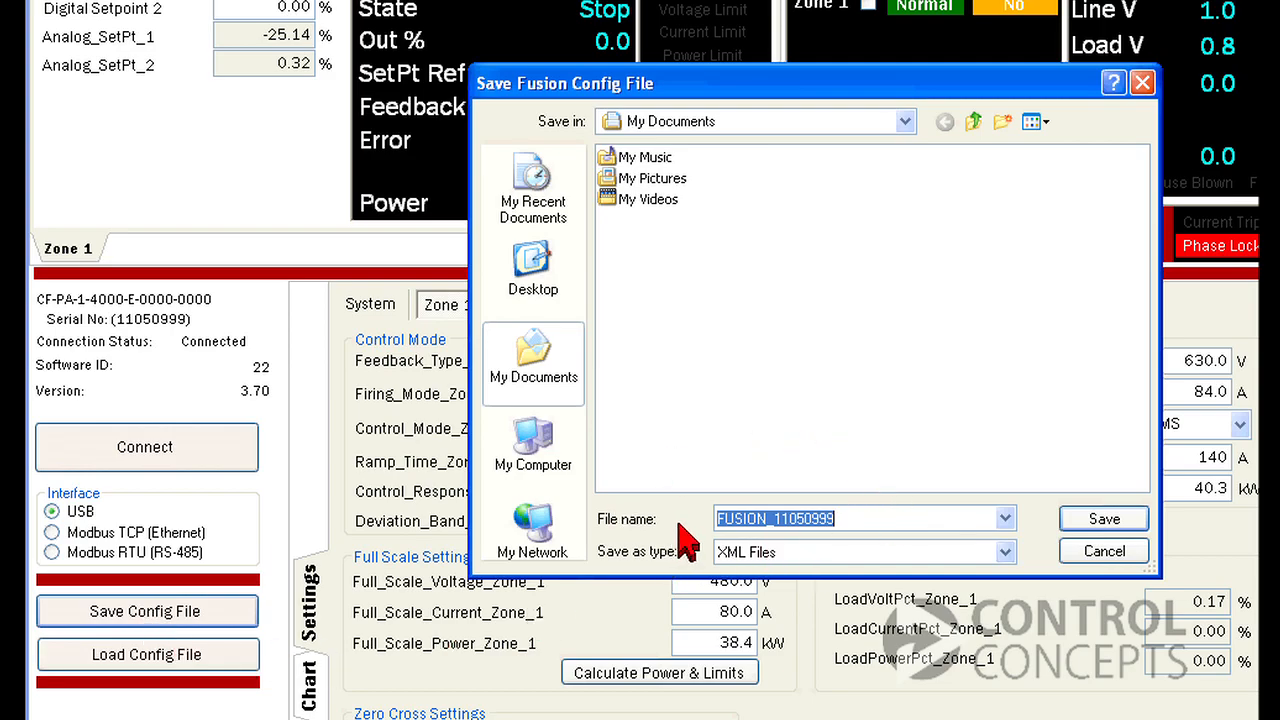
mouse_move(698, 489)
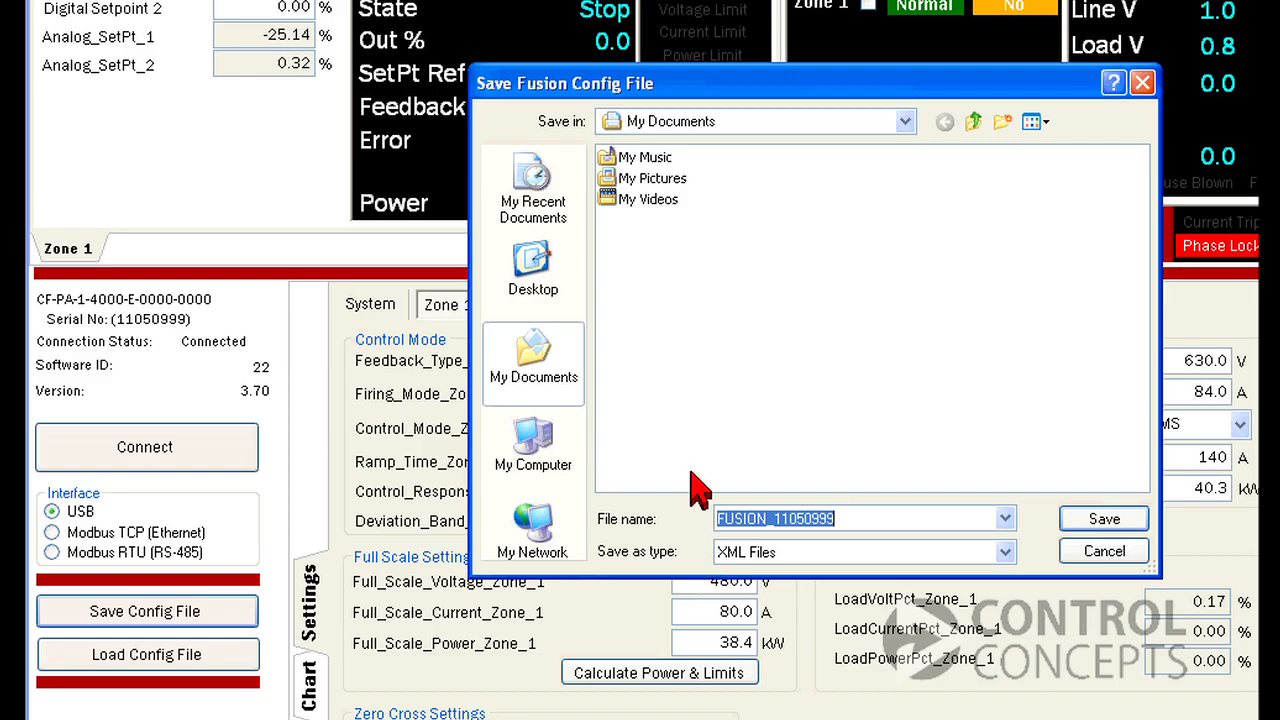
mouse_move(1088, 452)
type("75")
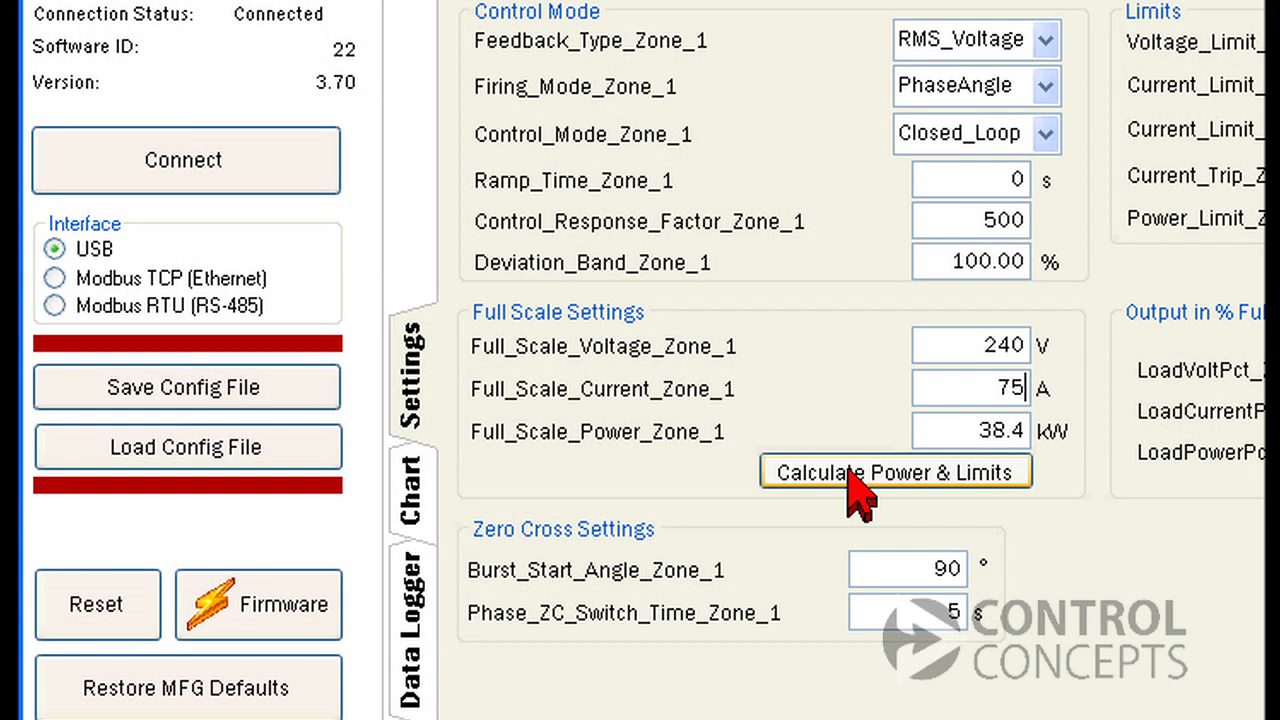
Recalculate power and limits for 240 V, 75 A, giving 18.0 kW
left_click(895, 471)
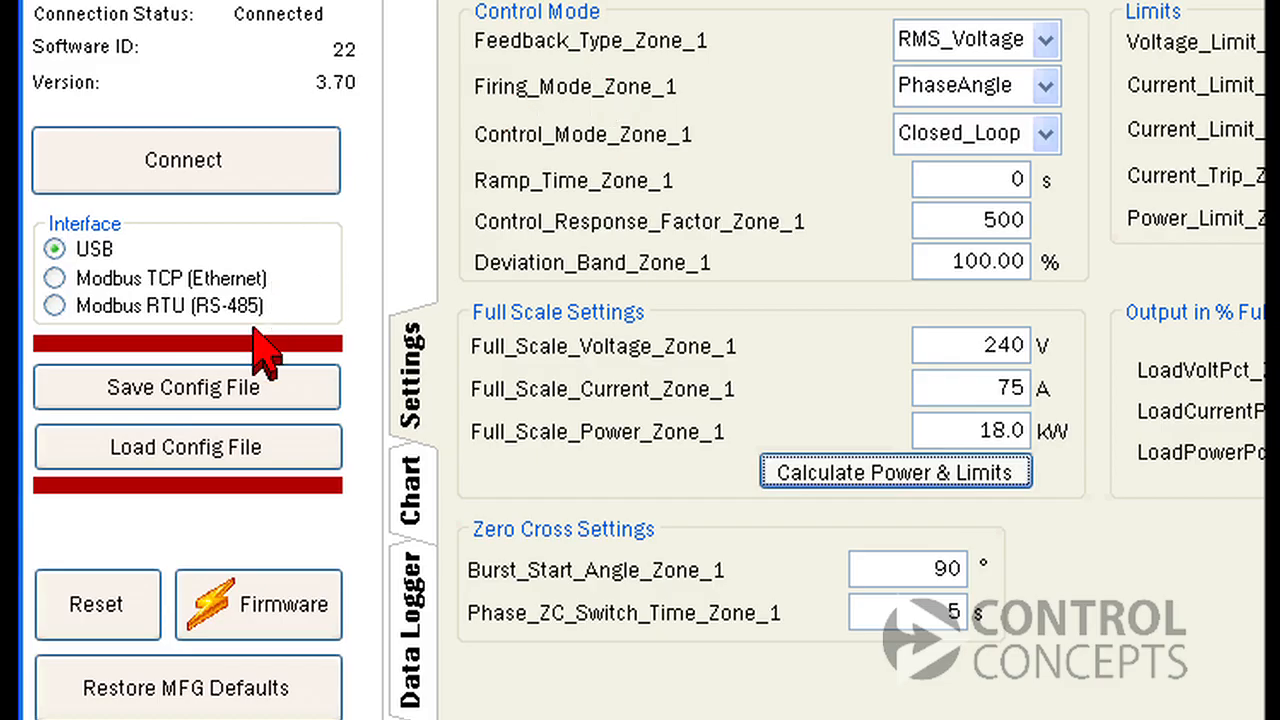
Load FUSION_11050999 from My Documents back into the controller and view its Zone 1 parameters
left_click(186, 446)
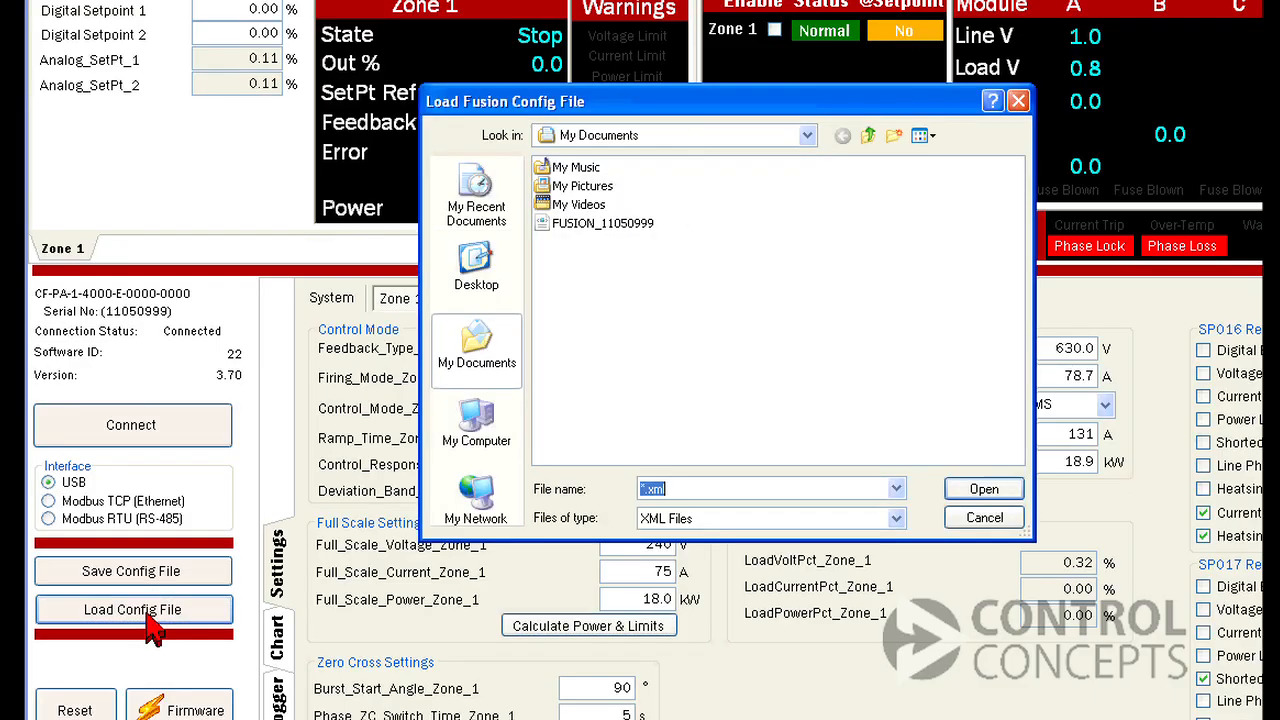
left_click(605, 223)
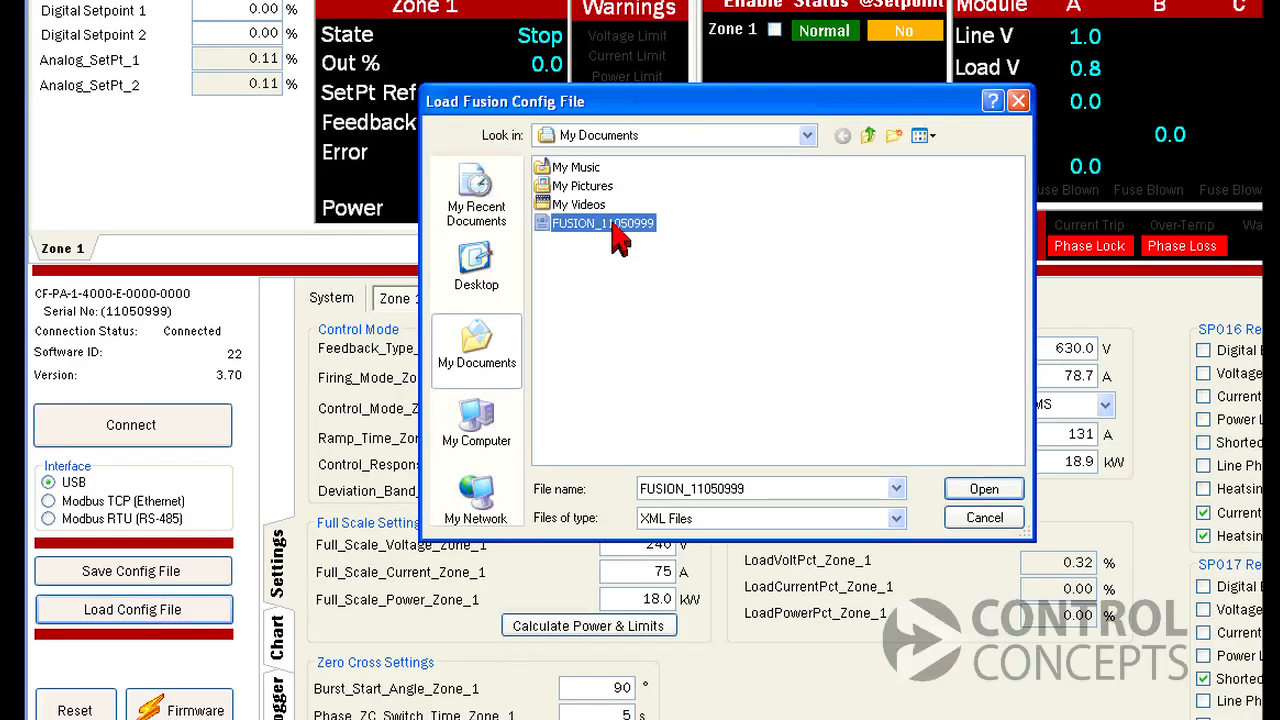
left_click(982, 489)
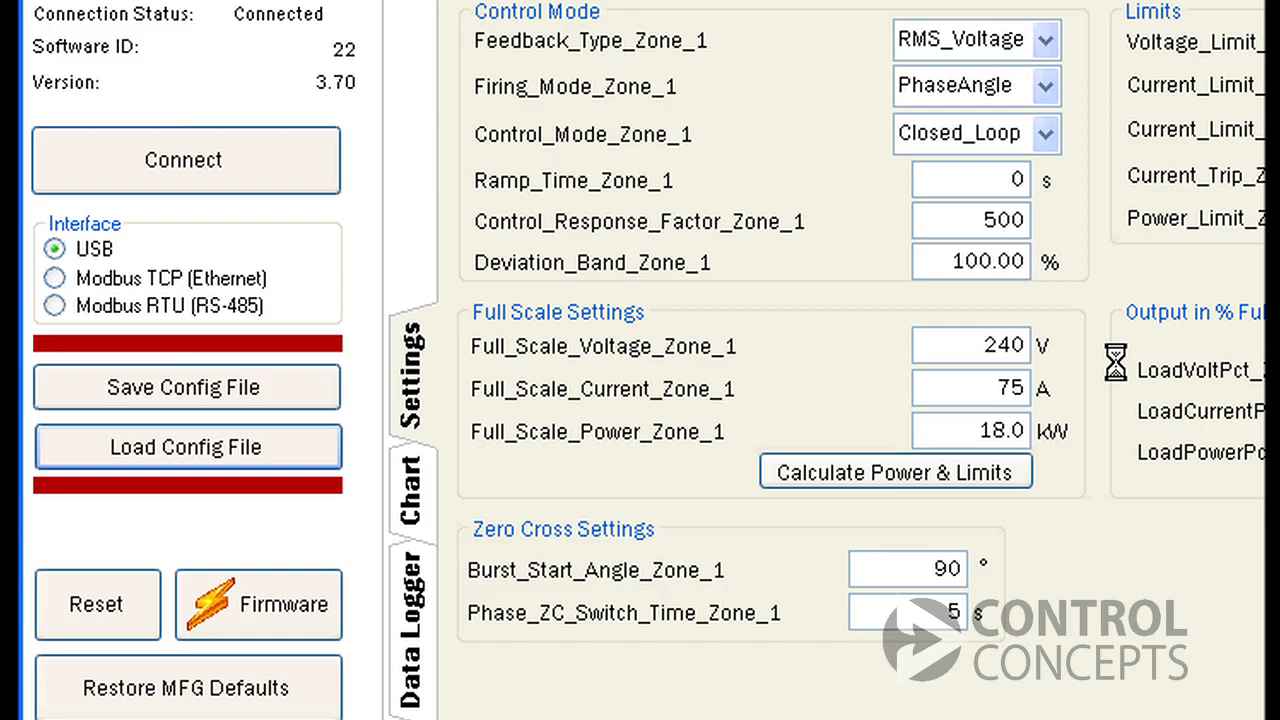
left_click(187, 446)
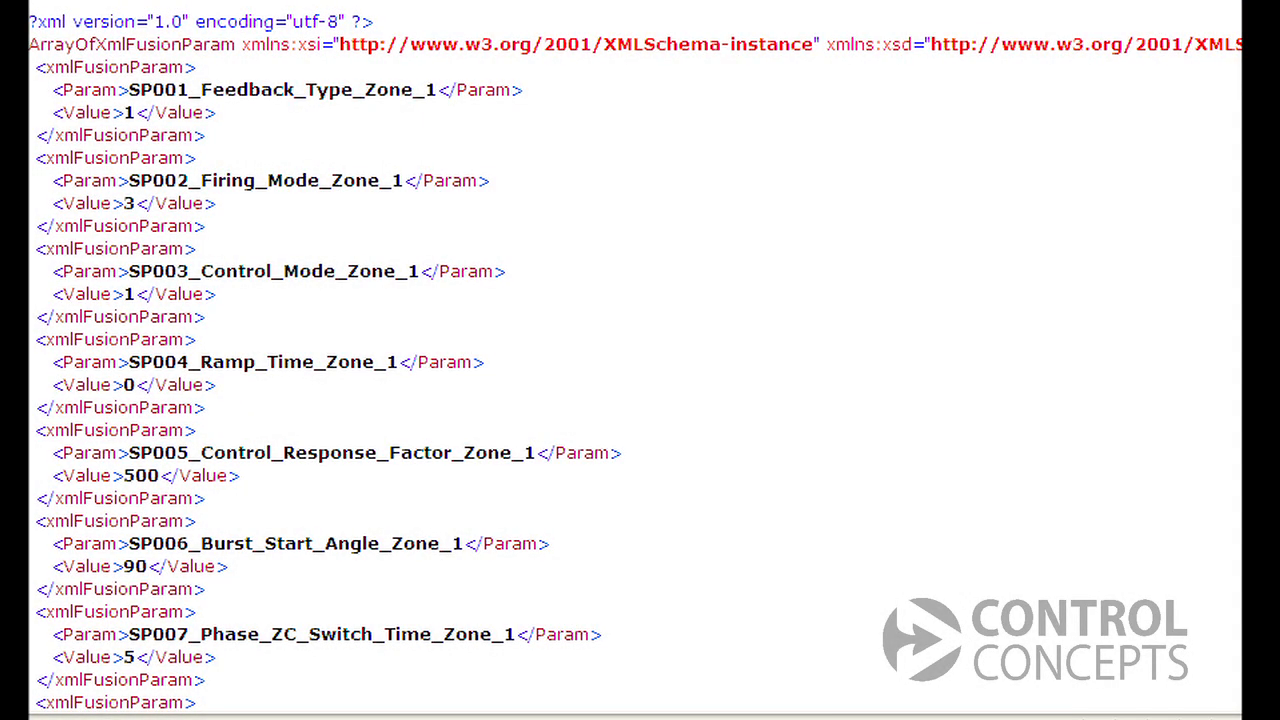
scroll("down", 3)
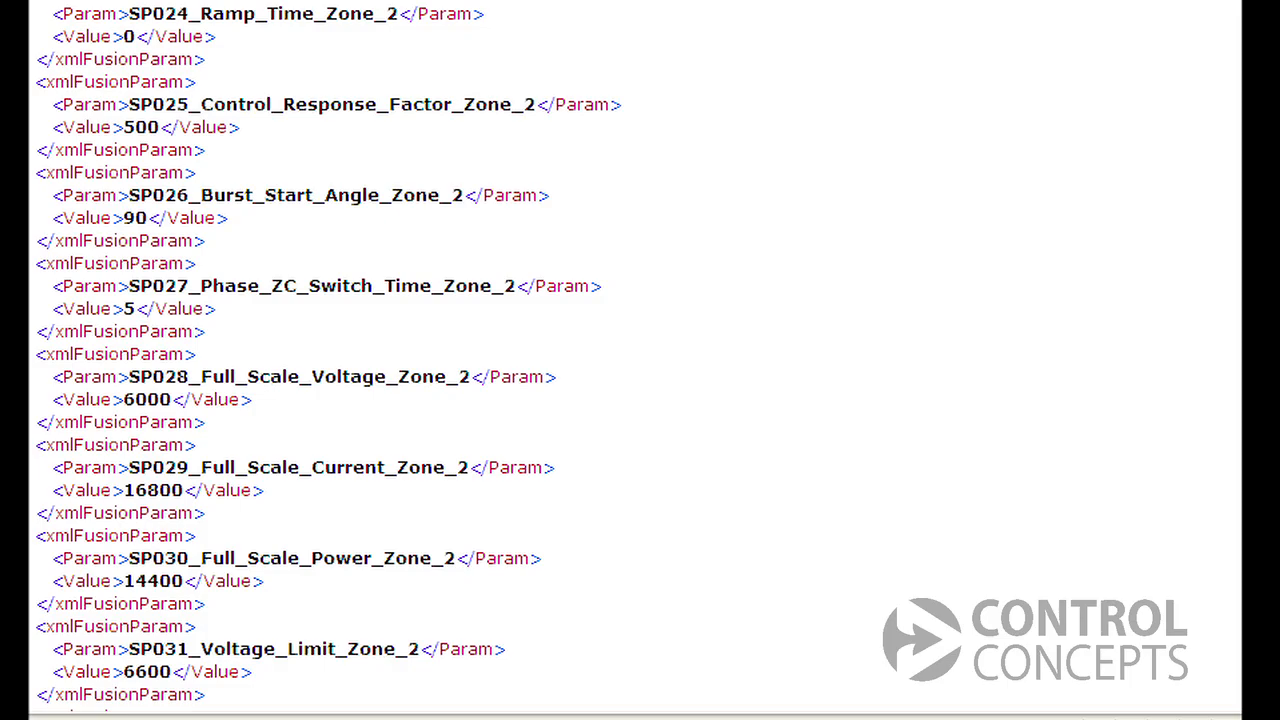
scroll("down", 3)
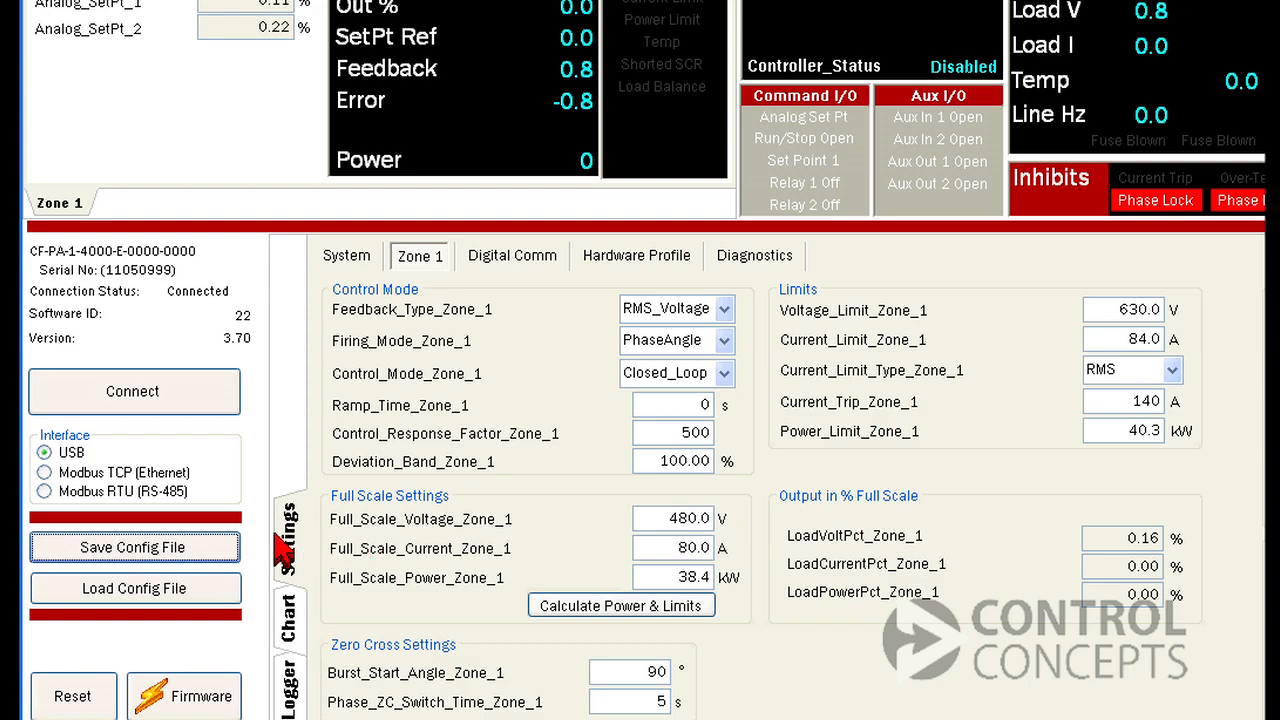
Show the Settings page with Zone 1 at 480 V, 80 A and 38.4 kW
left_click(134, 547)
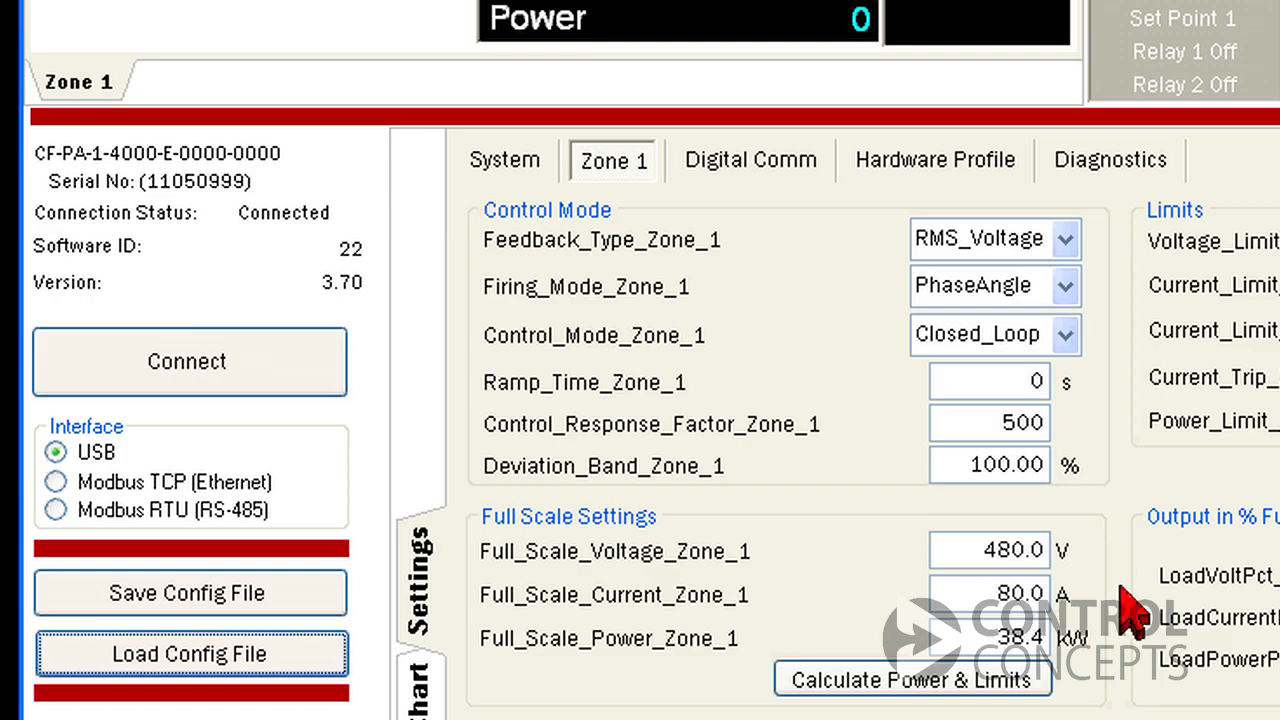
Restore manufacturer defaults from the Digital Comm tab and confirm the overwrite warning
left_click(750, 159)
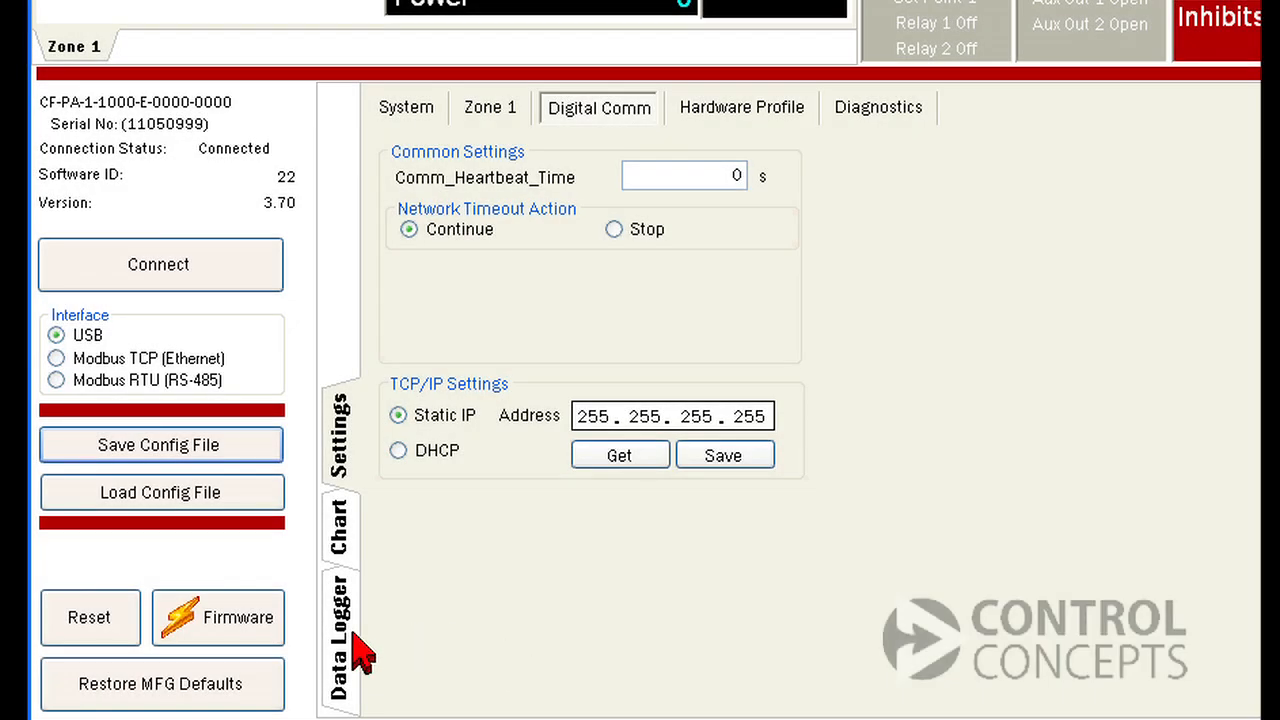
left_click(160, 683)
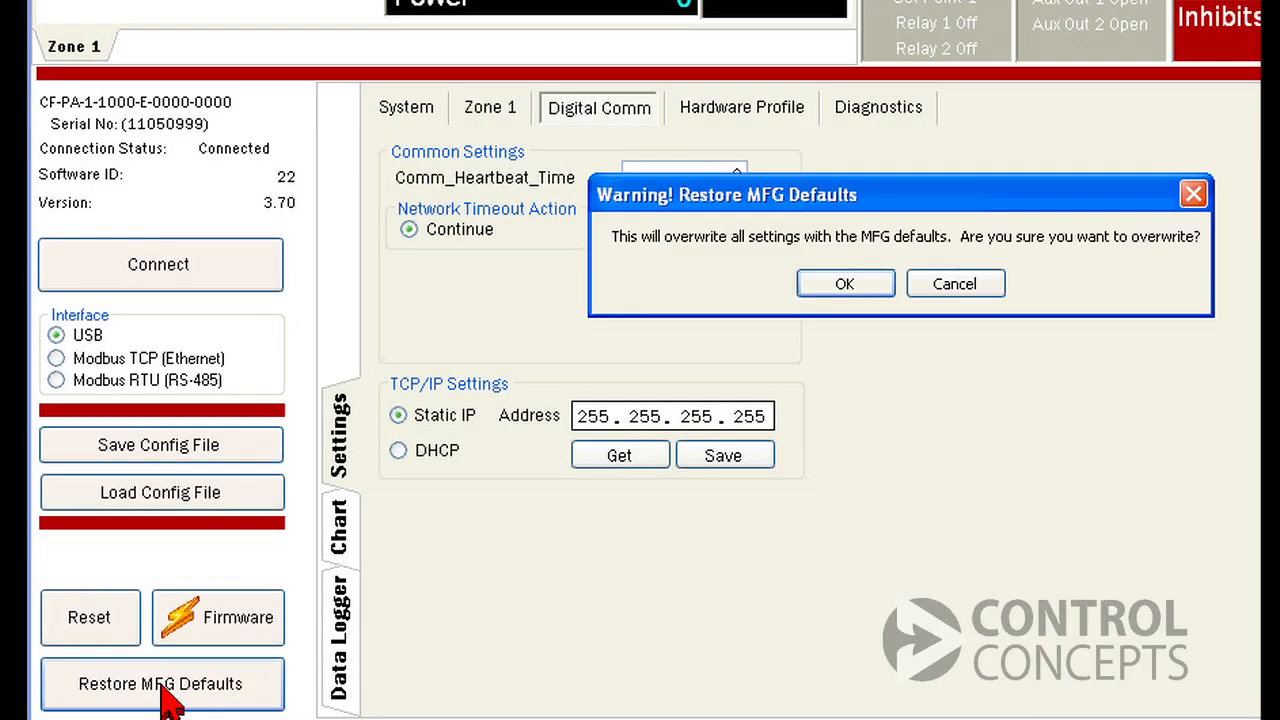
mouse_move(820, 380)
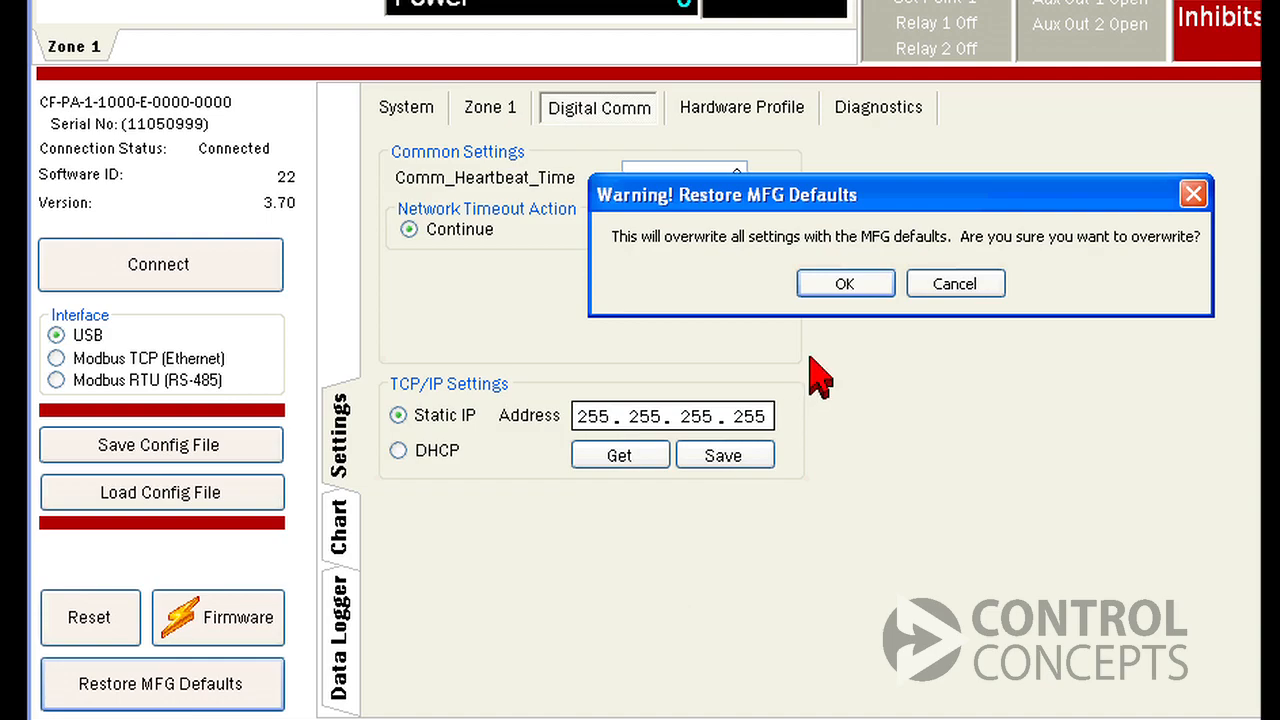
left_click(844, 283)
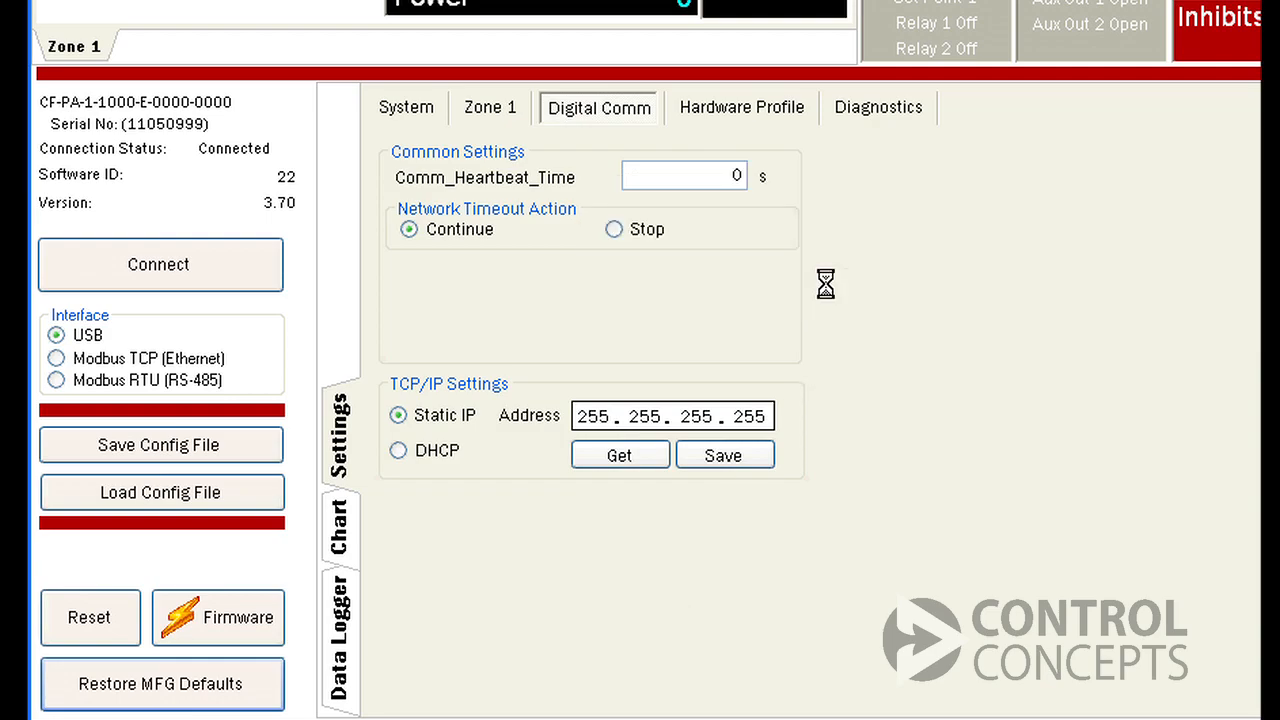